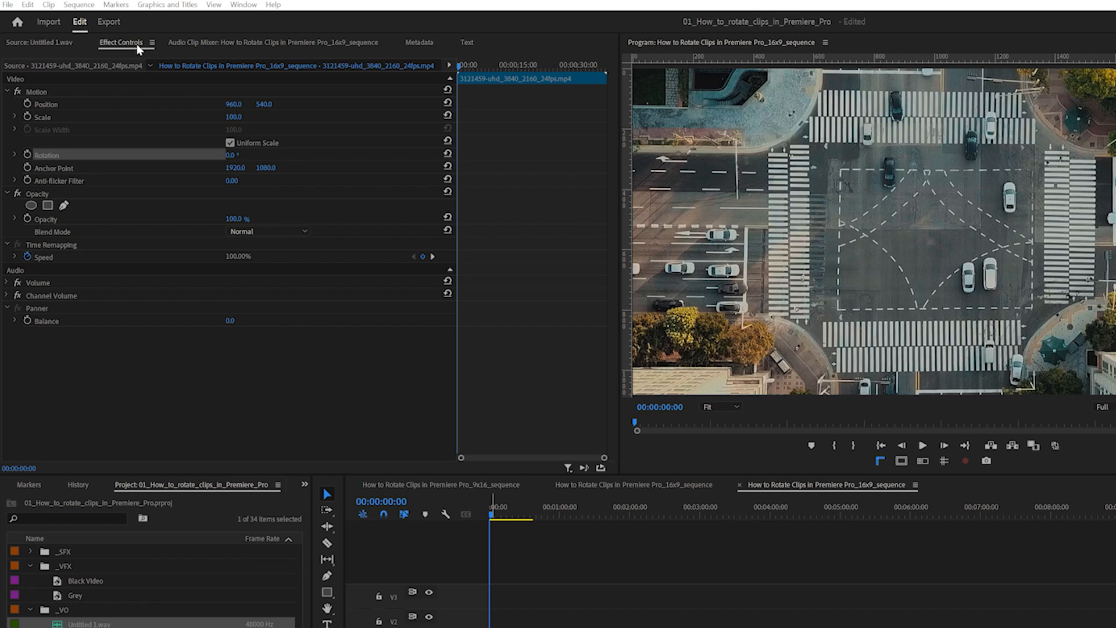
# Show the beach clip's motion and rotation settings in Effect Controls.
pyautogui.click(243, 4)
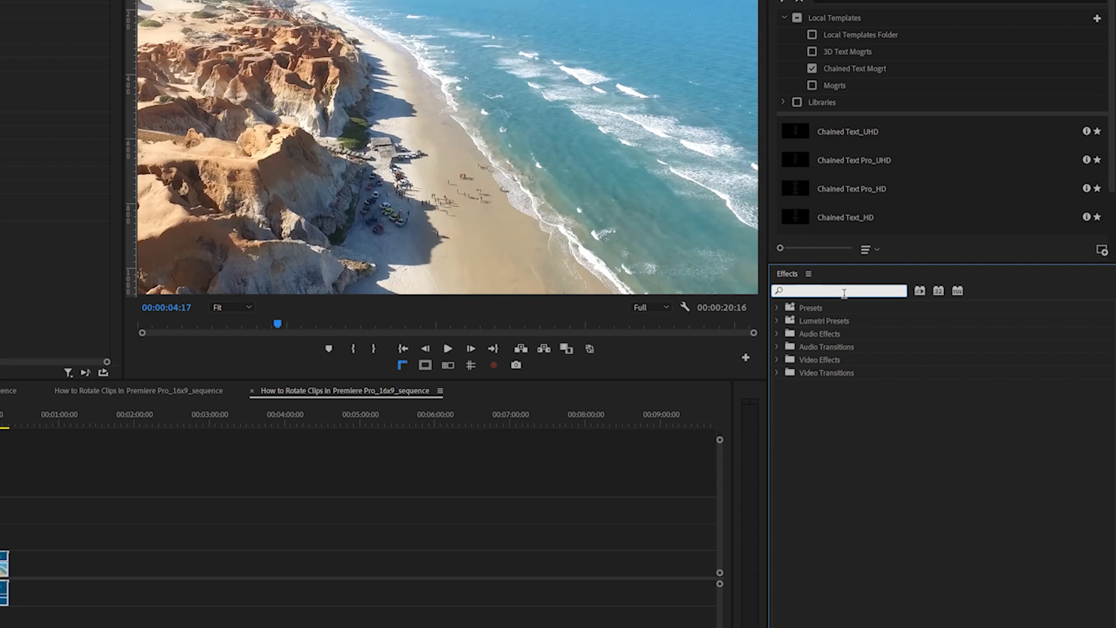
pyautogui.write('tran')
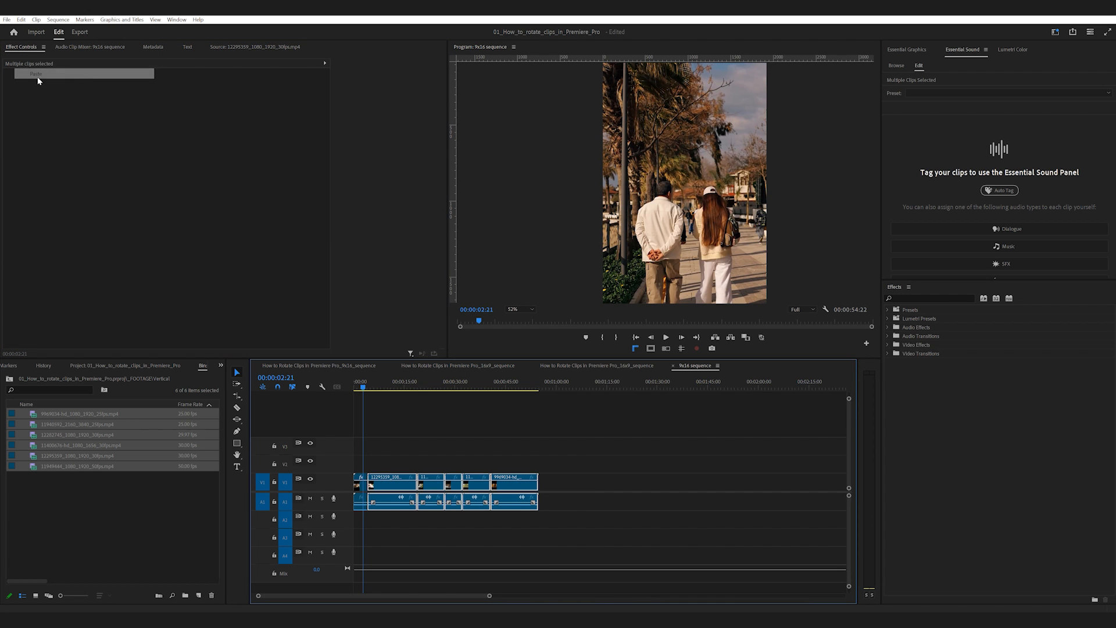
# Delete all selected clips, leaving the 9x16 sequence timeline empty.
pyautogui.click(473, 386)
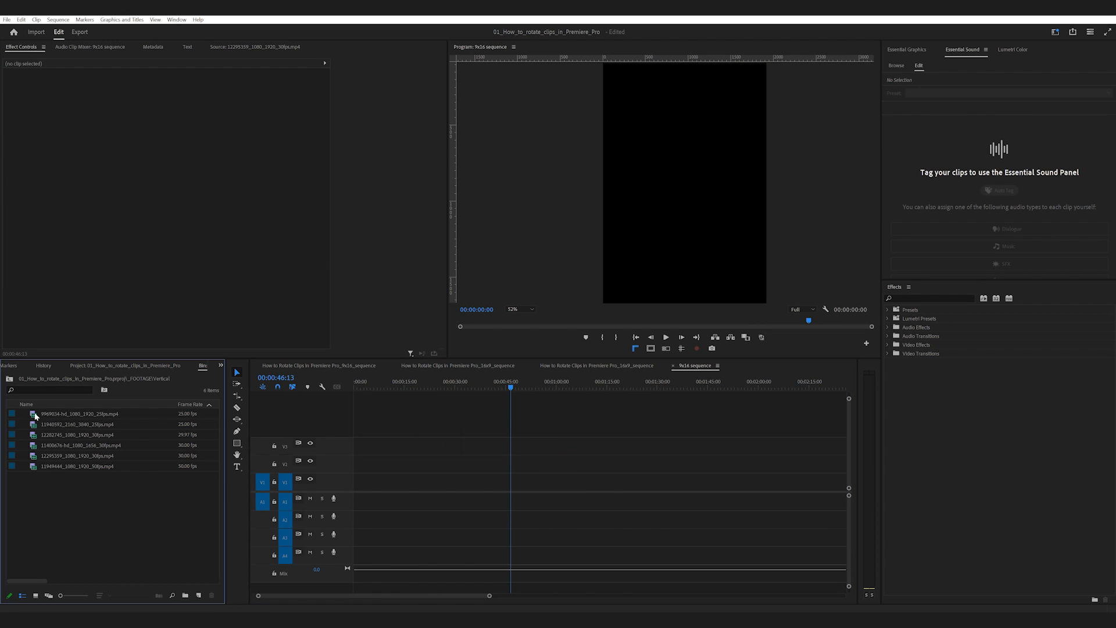
# Add a Transform effect to the first vertical footage clip and view its settings.
pyautogui.click(78, 414)
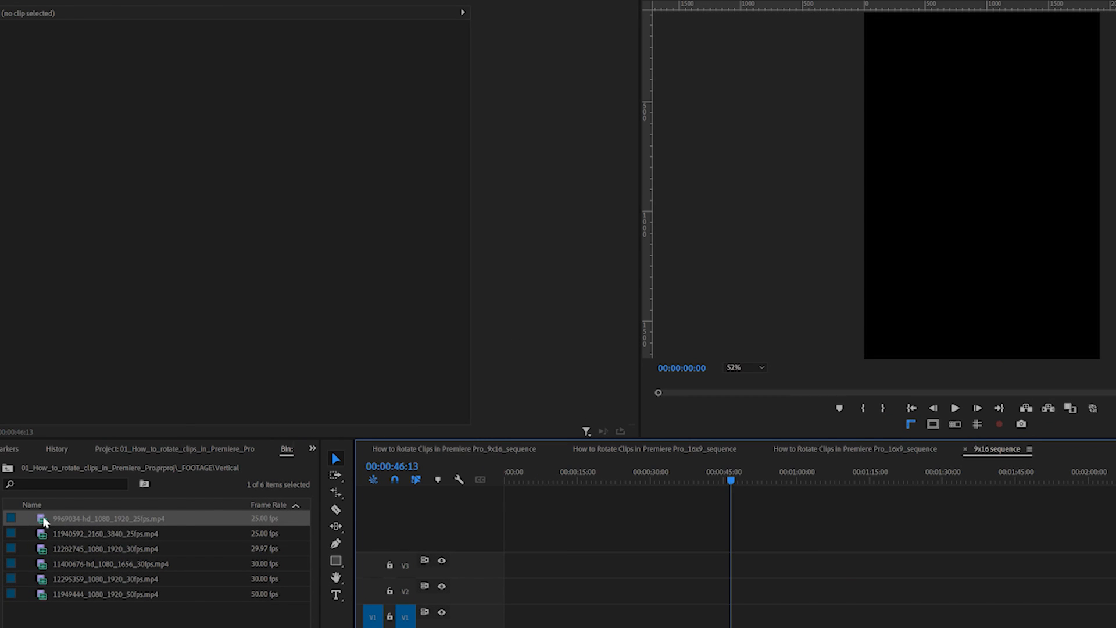
pyautogui.rightClick(44, 519)
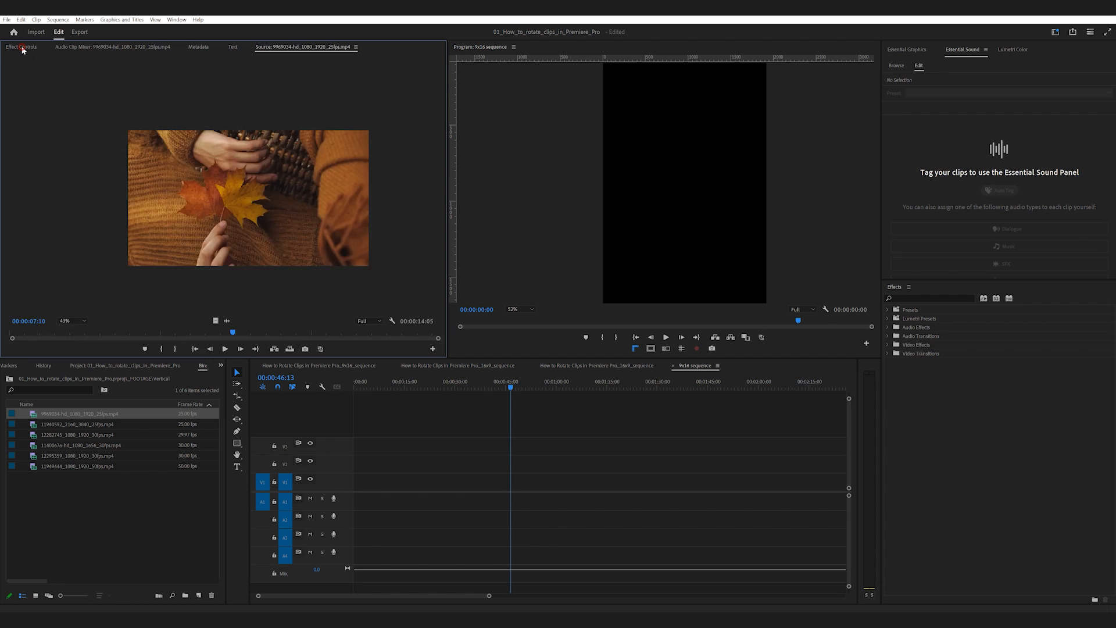
pyautogui.click(19, 46)
pyautogui.write('transform')
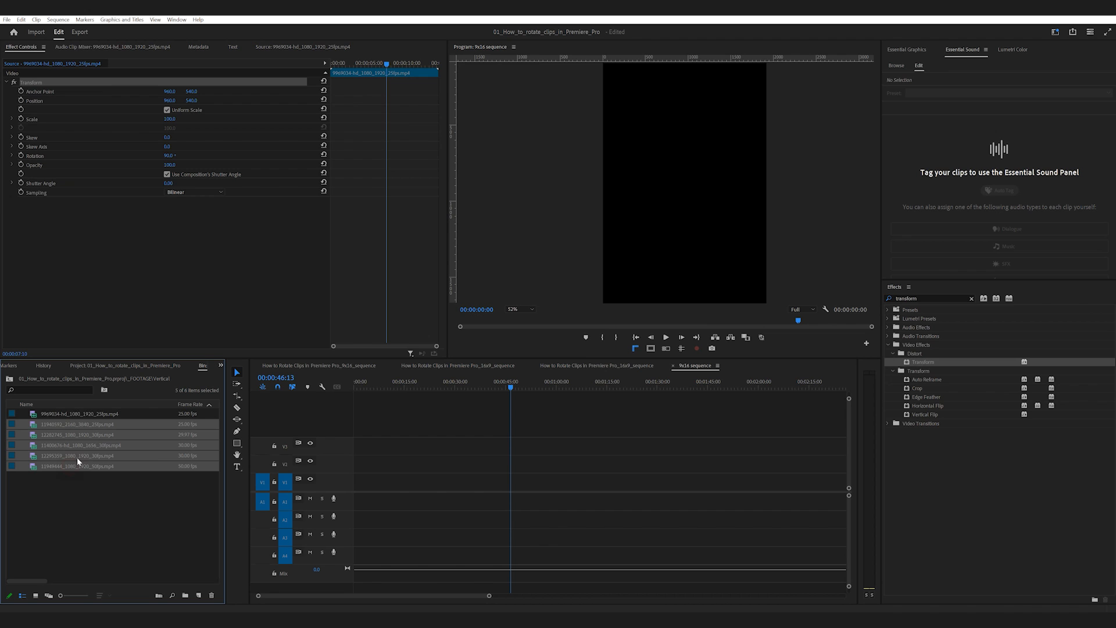
# Place all six vertical clips into the 9x16 timeline, keeping existing sequence settings.
pyautogui.click(21, 20)
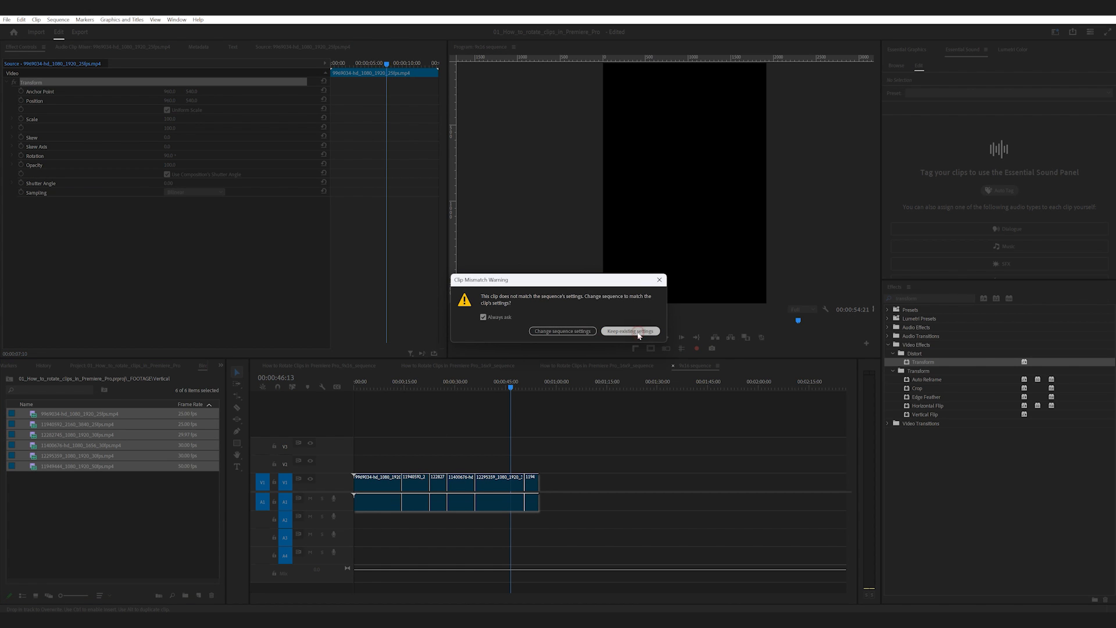
pyautogui.click(629, 330)
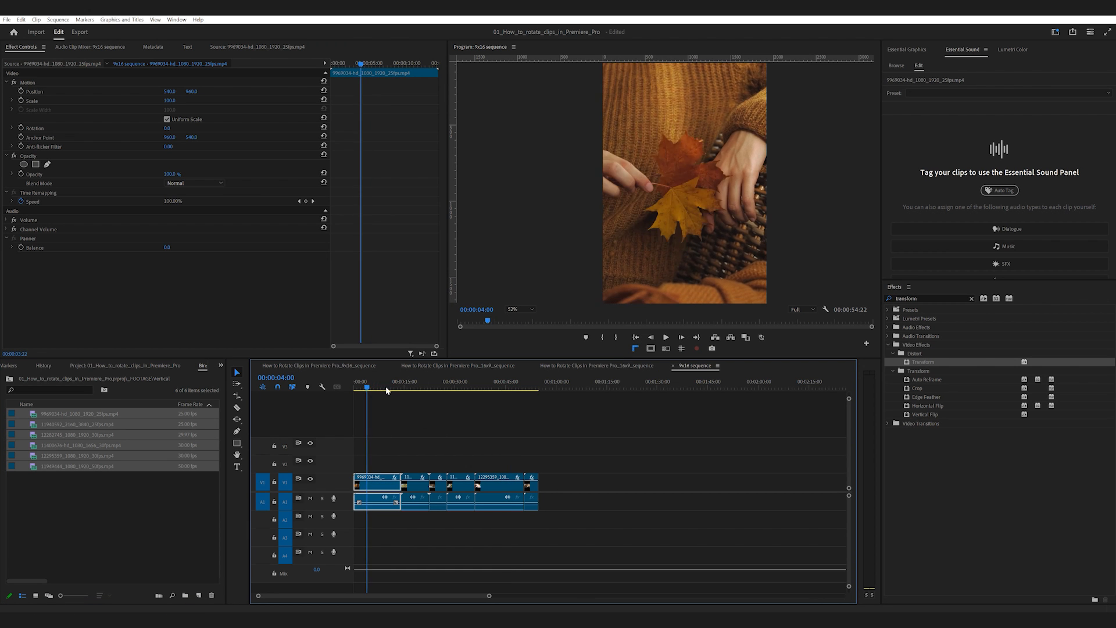